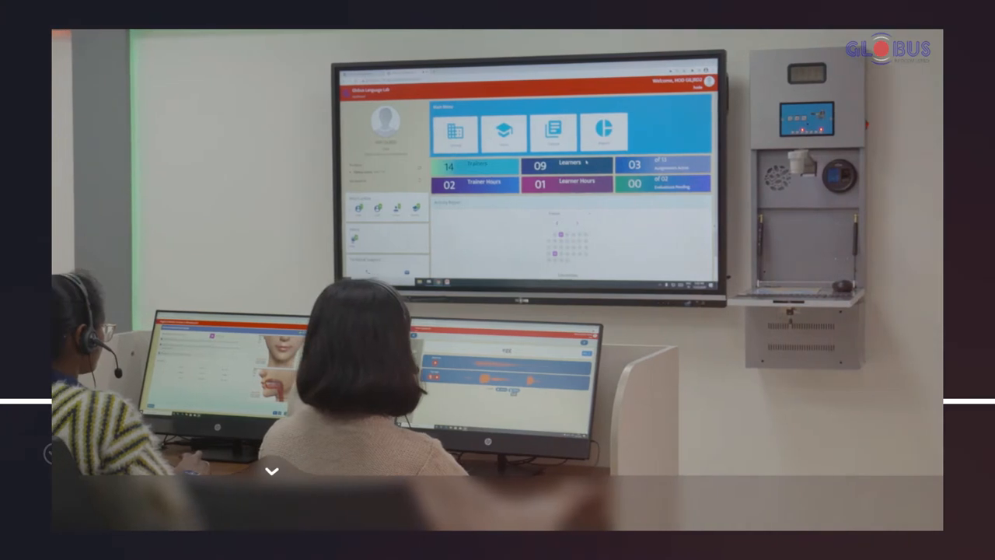
pyautogui.scroll(-3)
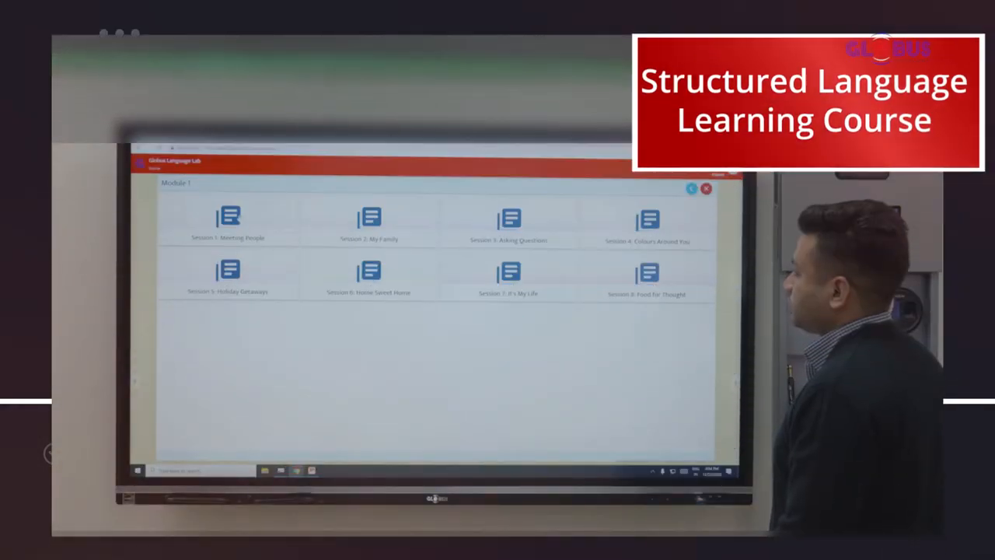
pyautogui.click(227, 220)
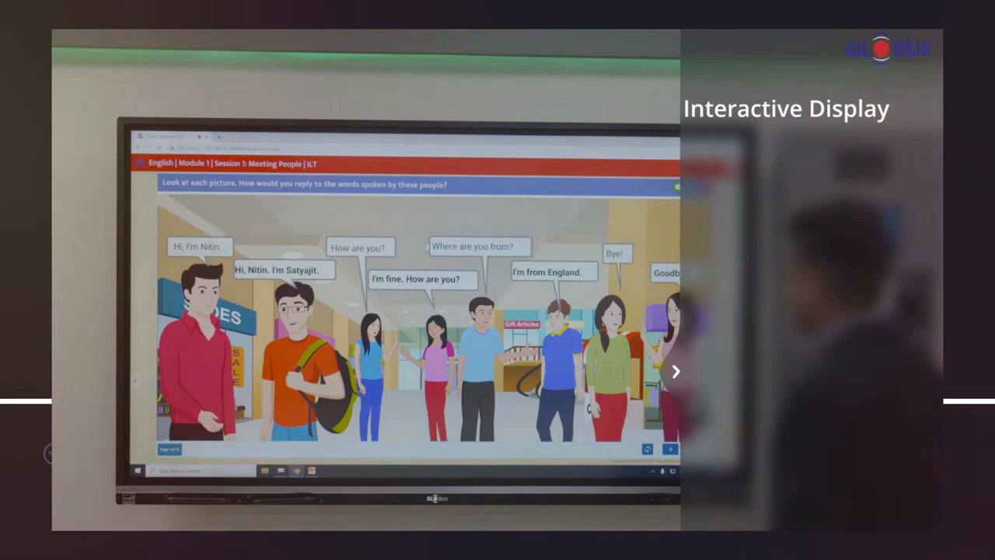
pyautogui.click(675, 370)
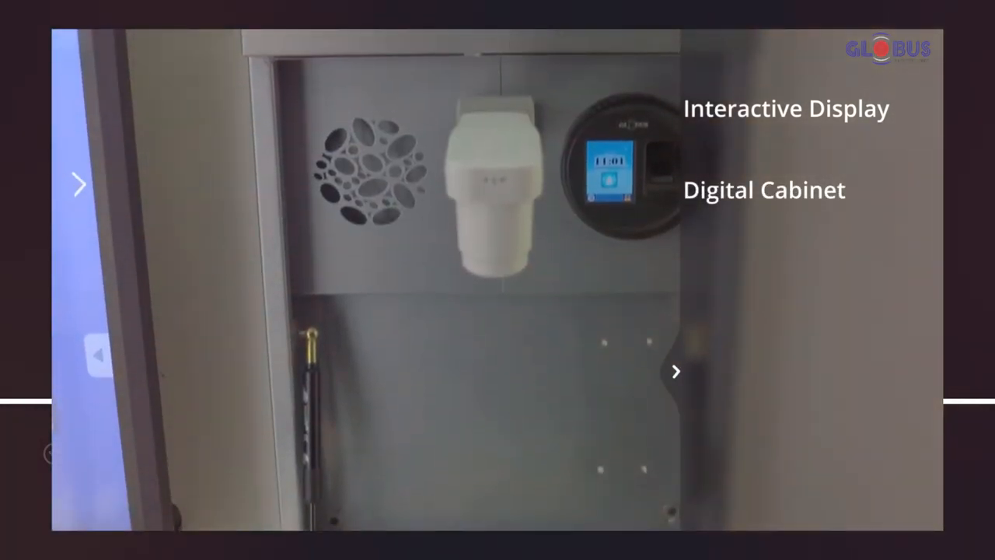
pyautogui.click(674, 370)
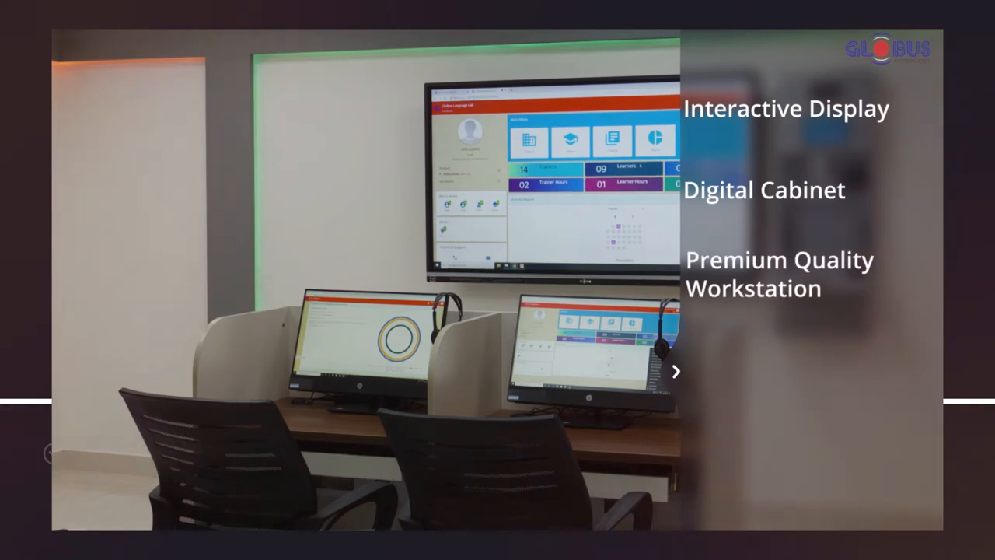
pyautogui.click(675, 370)
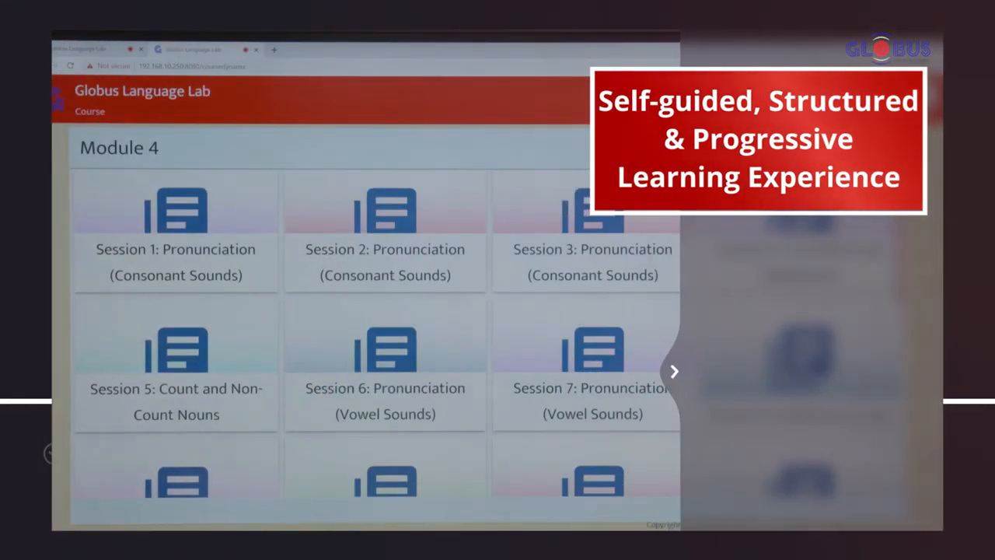
pyautogui.scroll(-3)
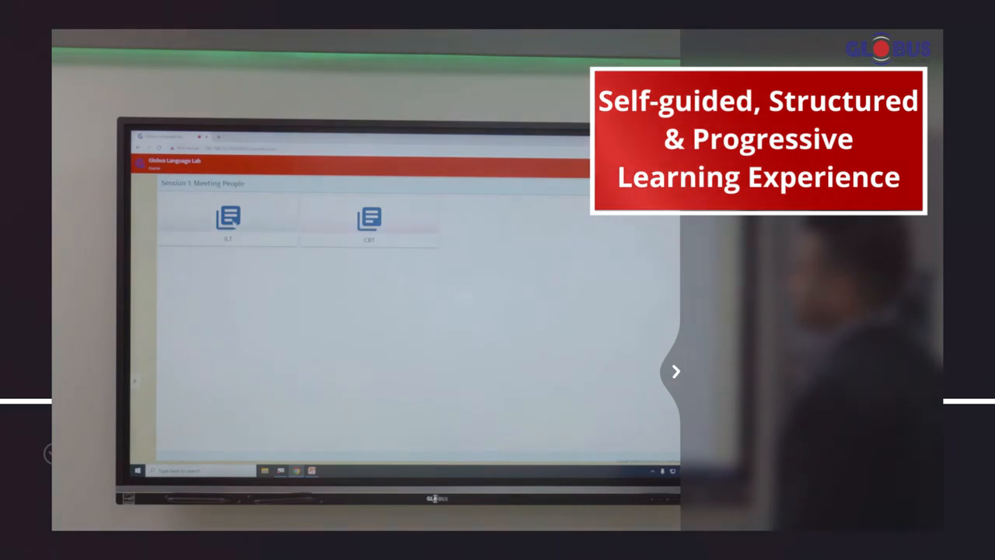
pyautogui.click(227, 221)
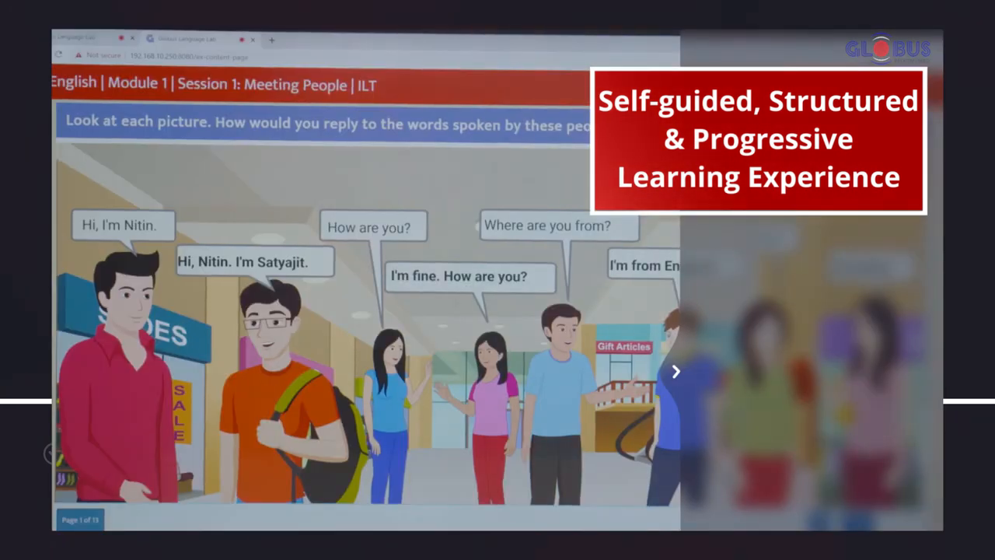